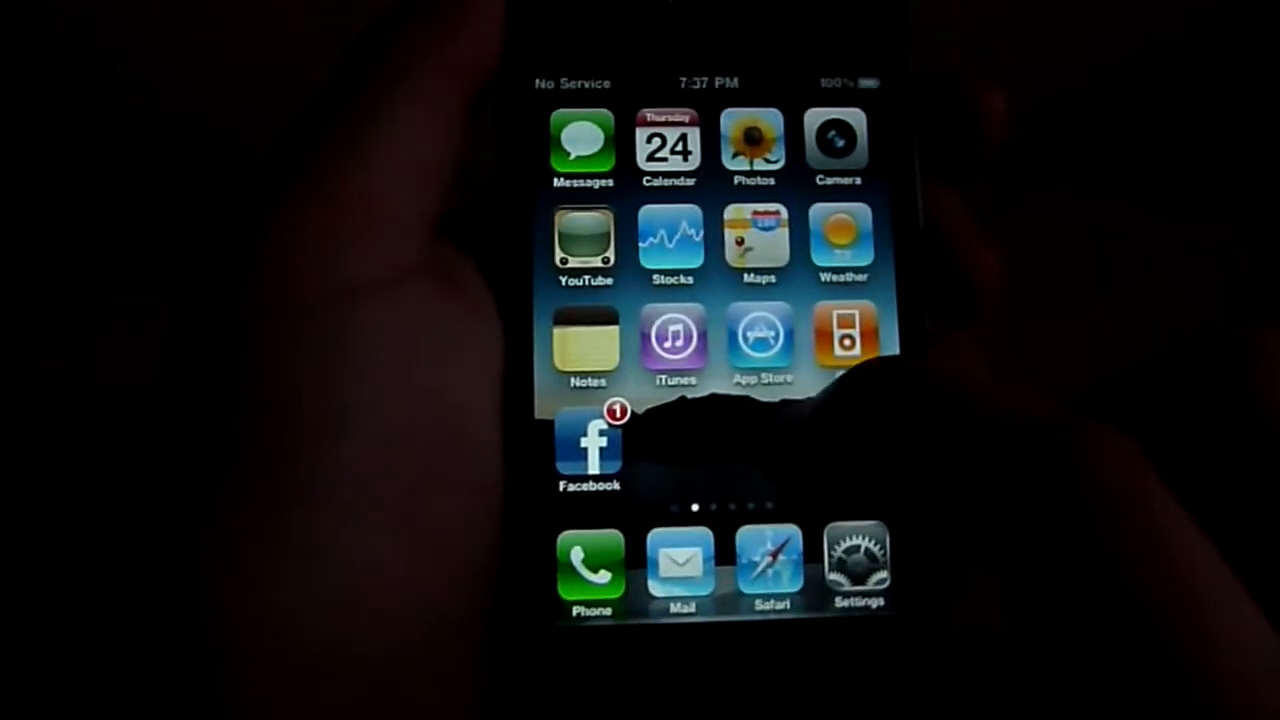
Visit Brightness, then bring up the Wallpaper page listing Camera Roll and Photo Library sources.
{"action": "left_click", "coordinate": [856, 560]}
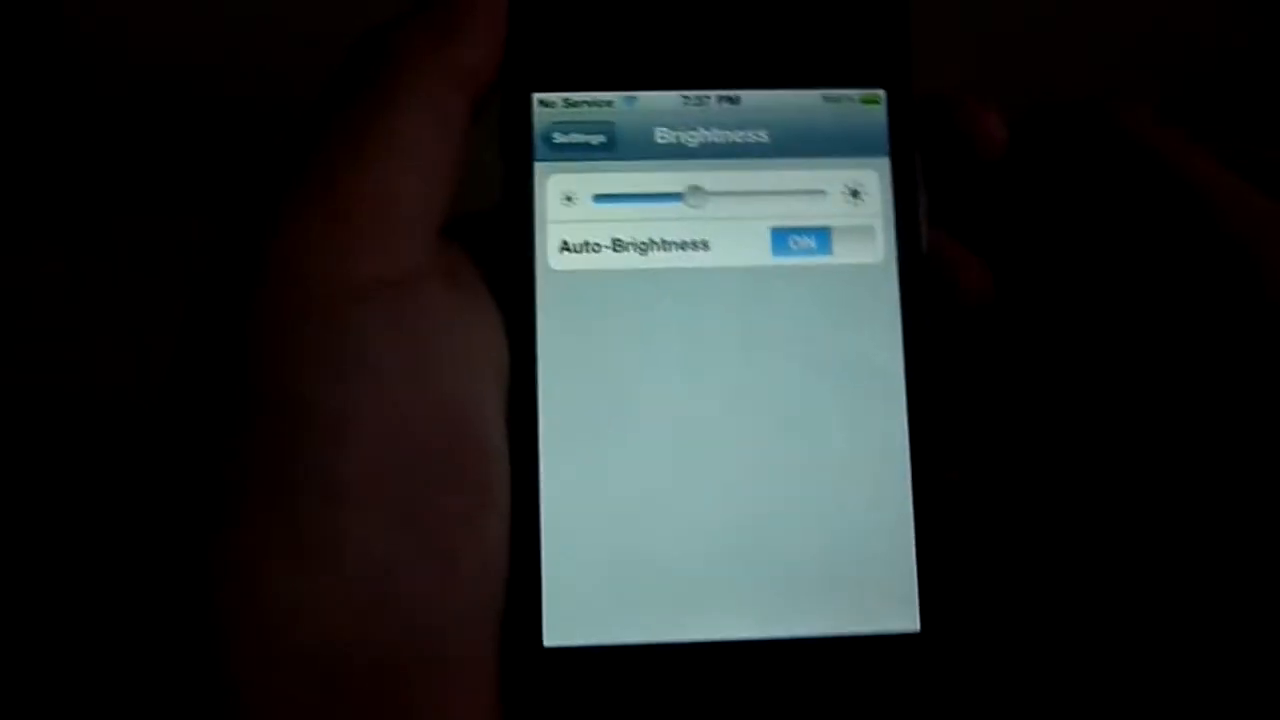
{"action": "left_click", "coordinate": [578, 136]}
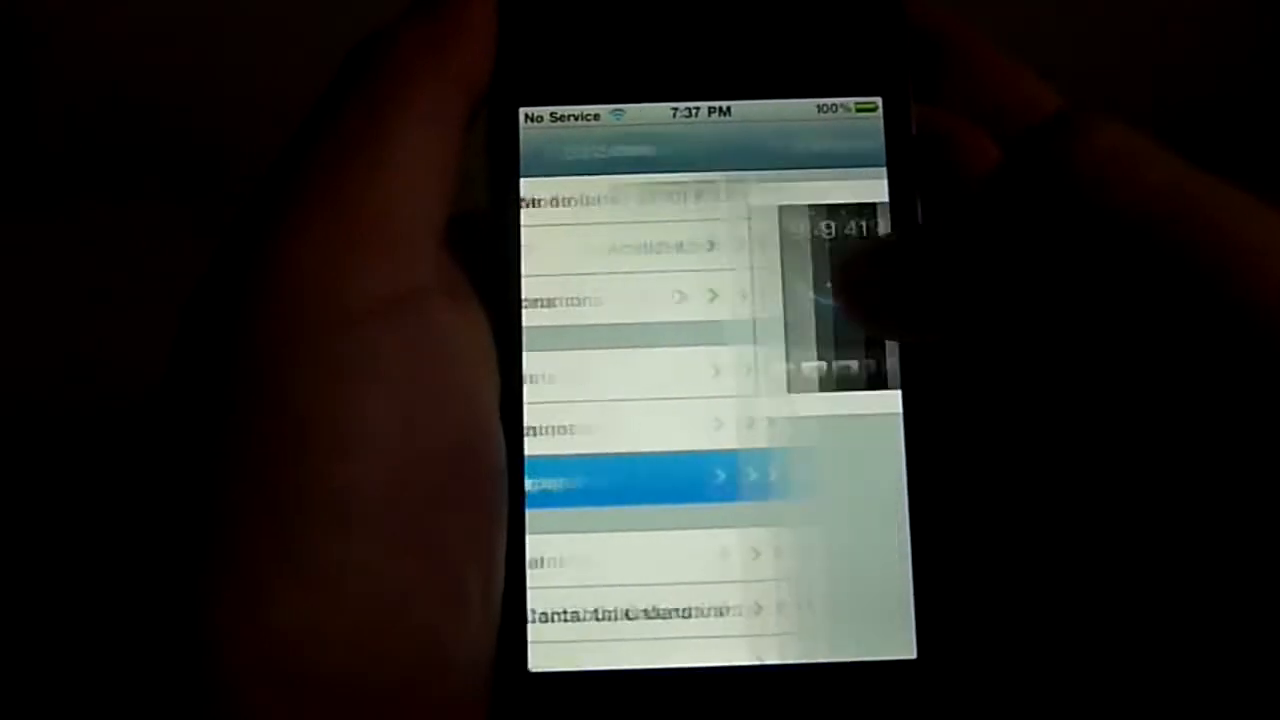
{"action": "left_click", "coordinate": [650, 476]}
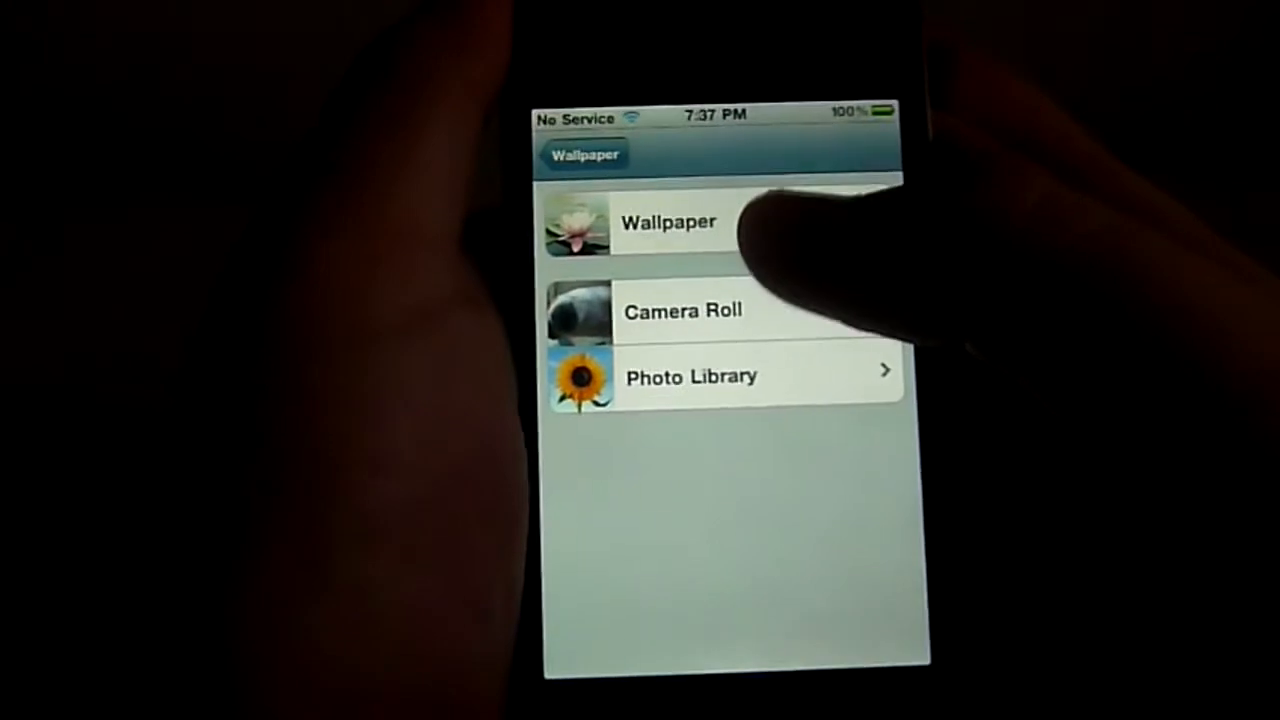
Preview a Camera Roll dog photo, cancel it, then set the Photo Library starry tree photo as home screen wallpaper.
{"action": "left_click", "coordinate": [684, 310]}
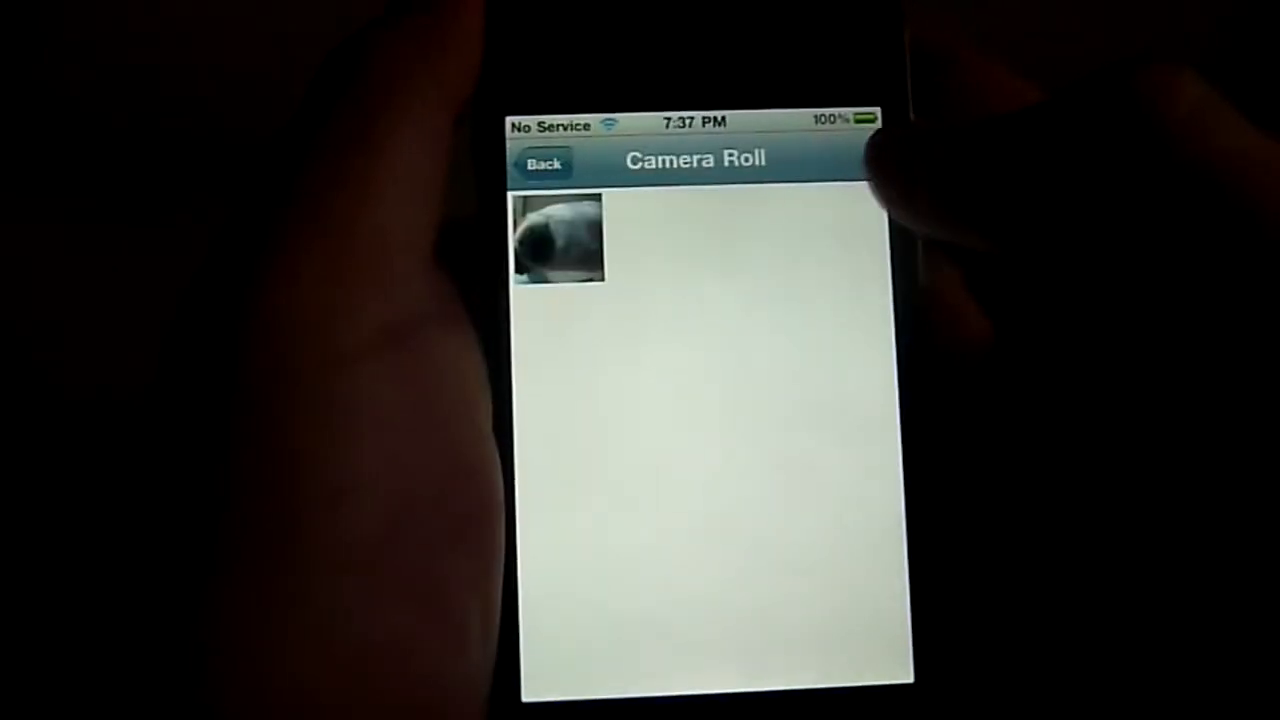
{"action": "left_click", "coordinate": [556, 240]}
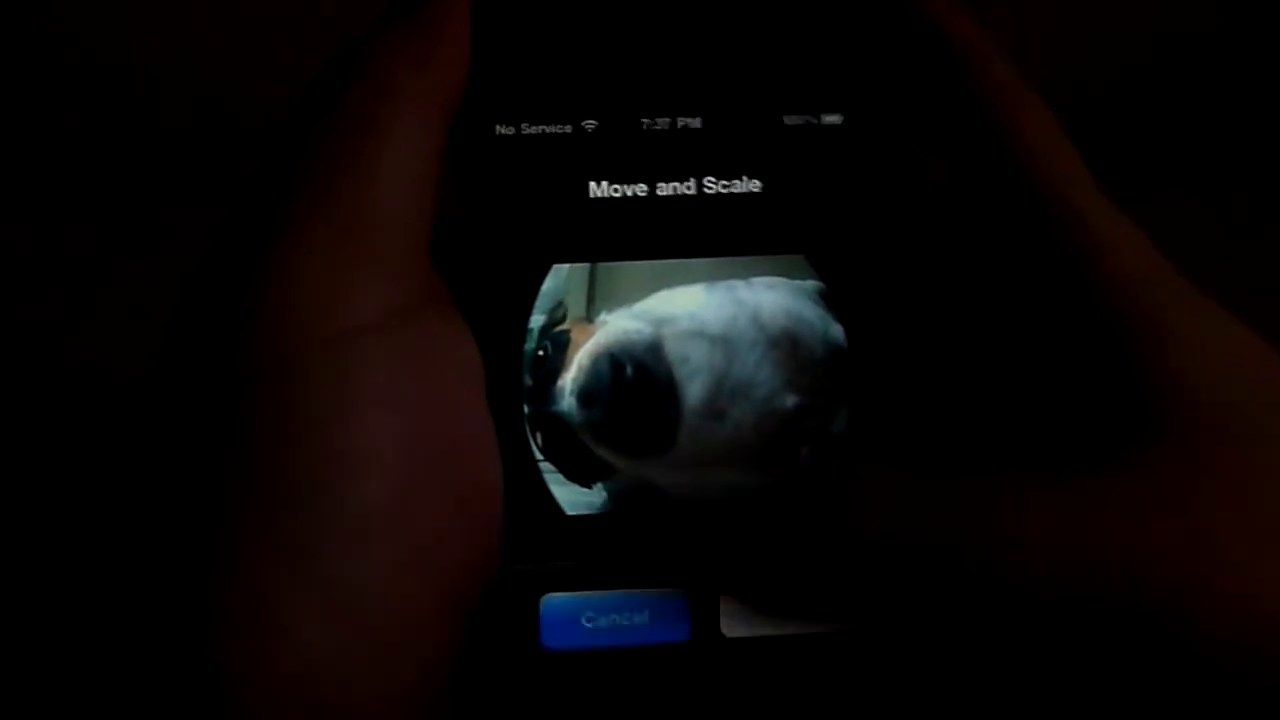
{"action": "left_click", "coordinate": [614, 616]}
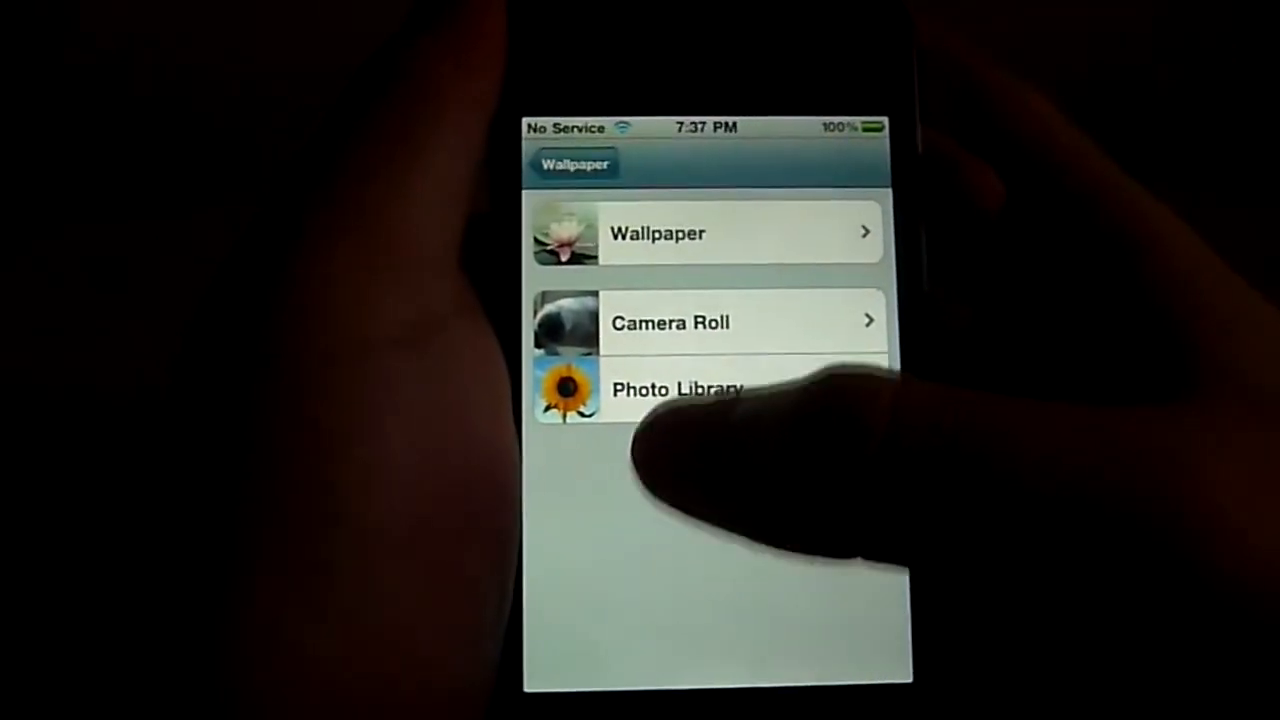
{"action": "left_click", "coordinate": [676, 388]}
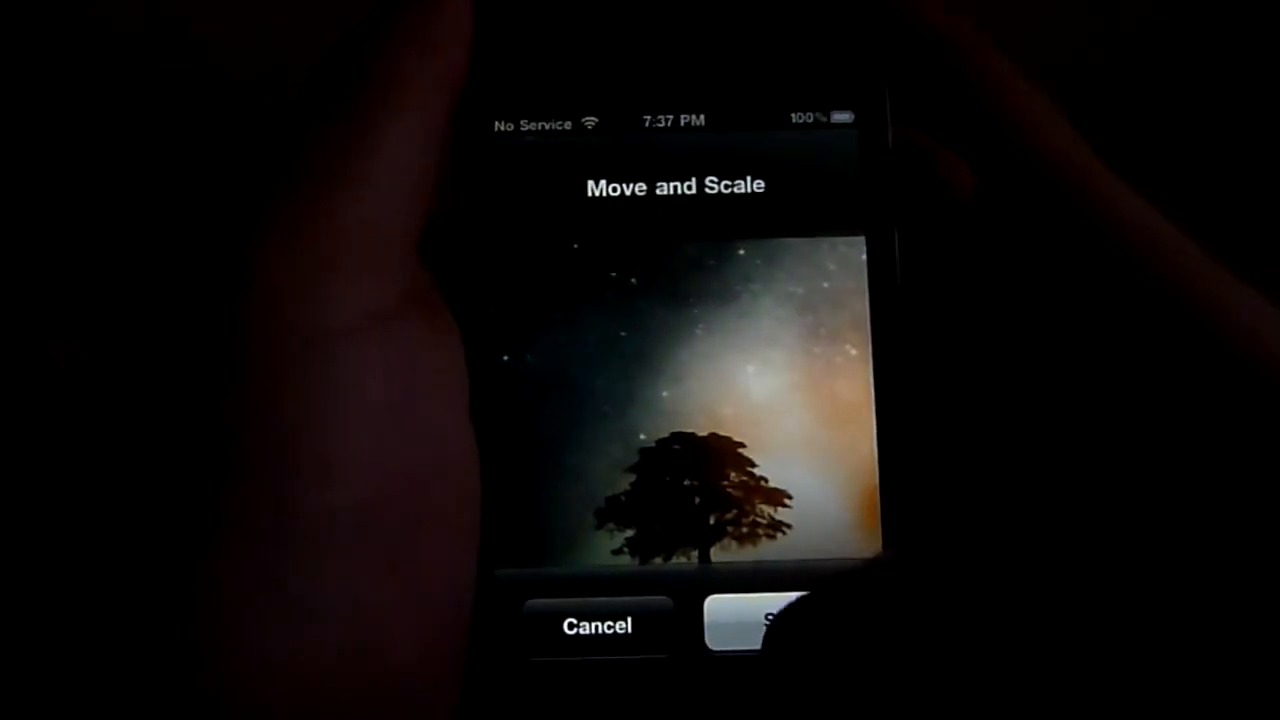
{"action": "left_click", "coordinate": [764, 624]}
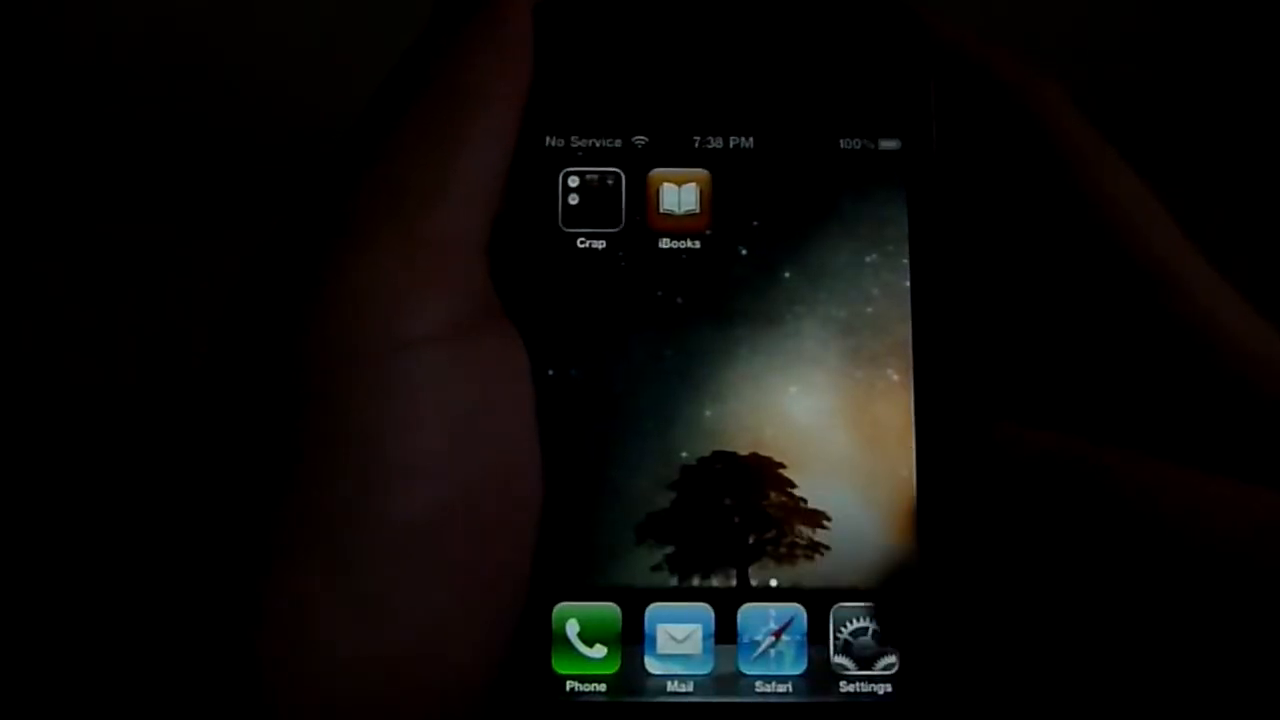
Visit Settings > General > Network, then leave for iBooks with the multitasking bar showing.
{"action": "left_click", "coordinate": [862, 644]}
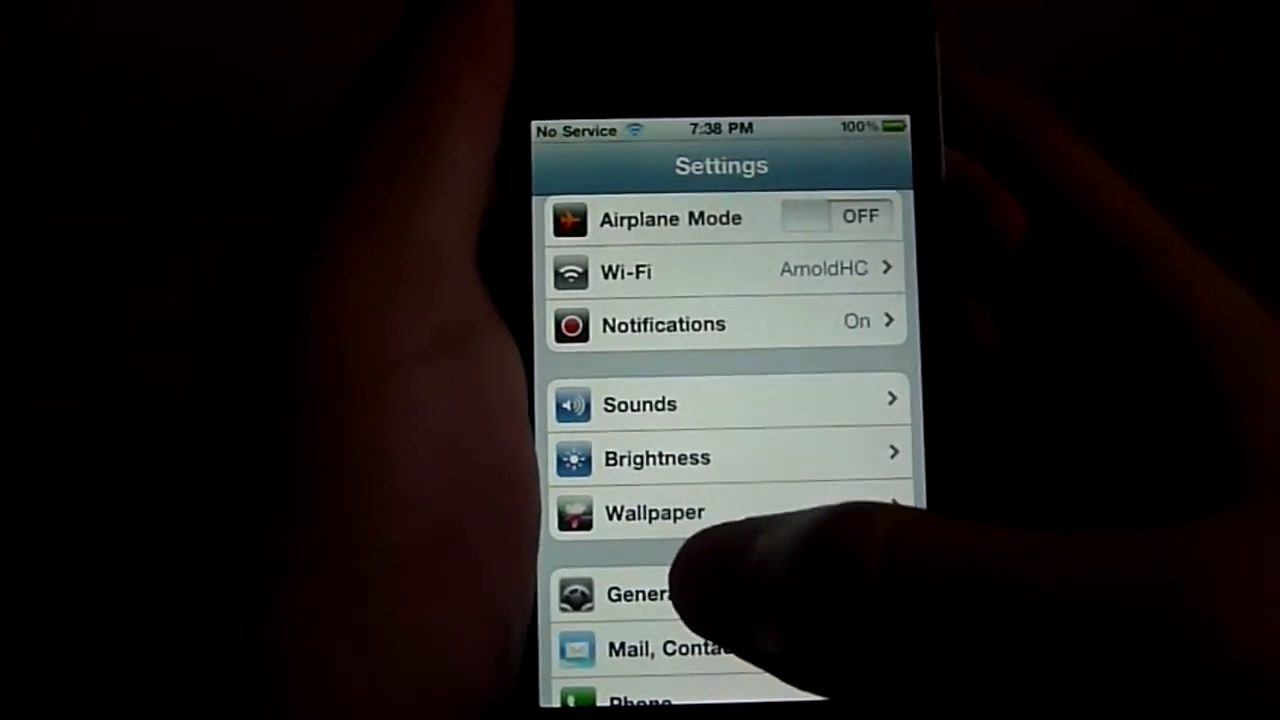
{"action": "left_click", "coordinate": [636, 594]}
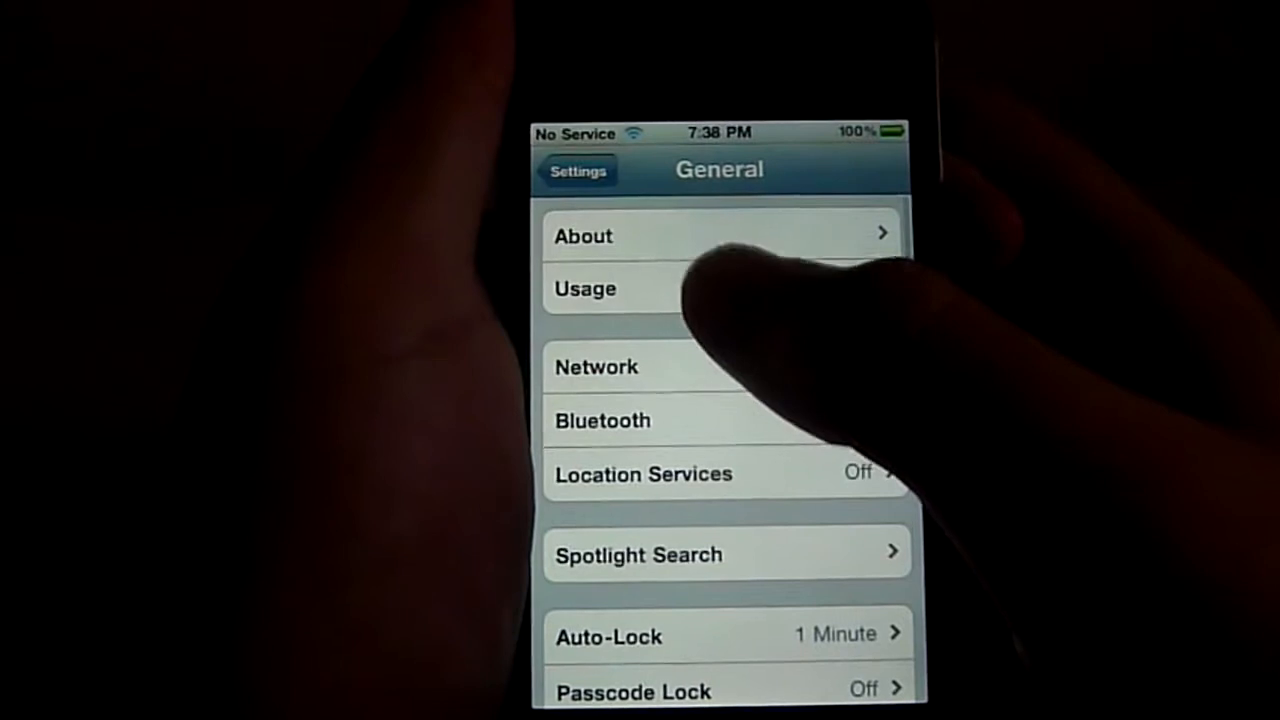
{"action": "left_click", "coordinate": [584, 288]}
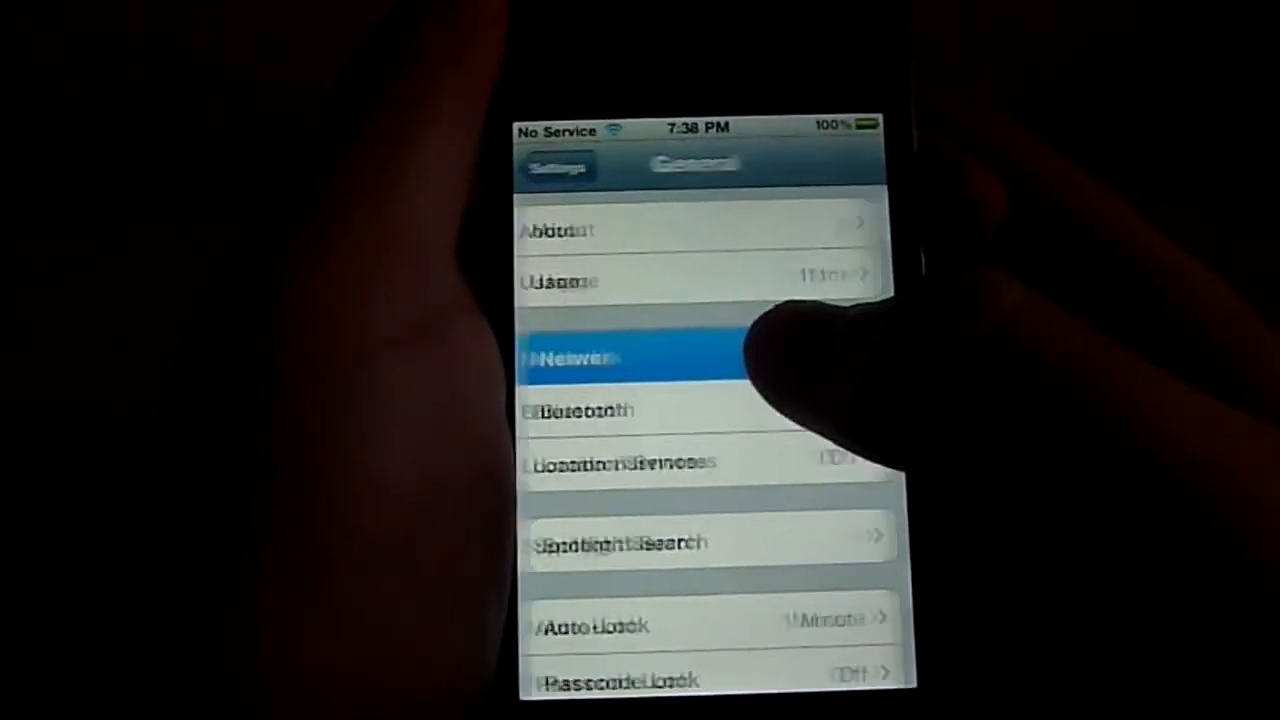
{"action": "left_click", "coordinate": [636, 356]}
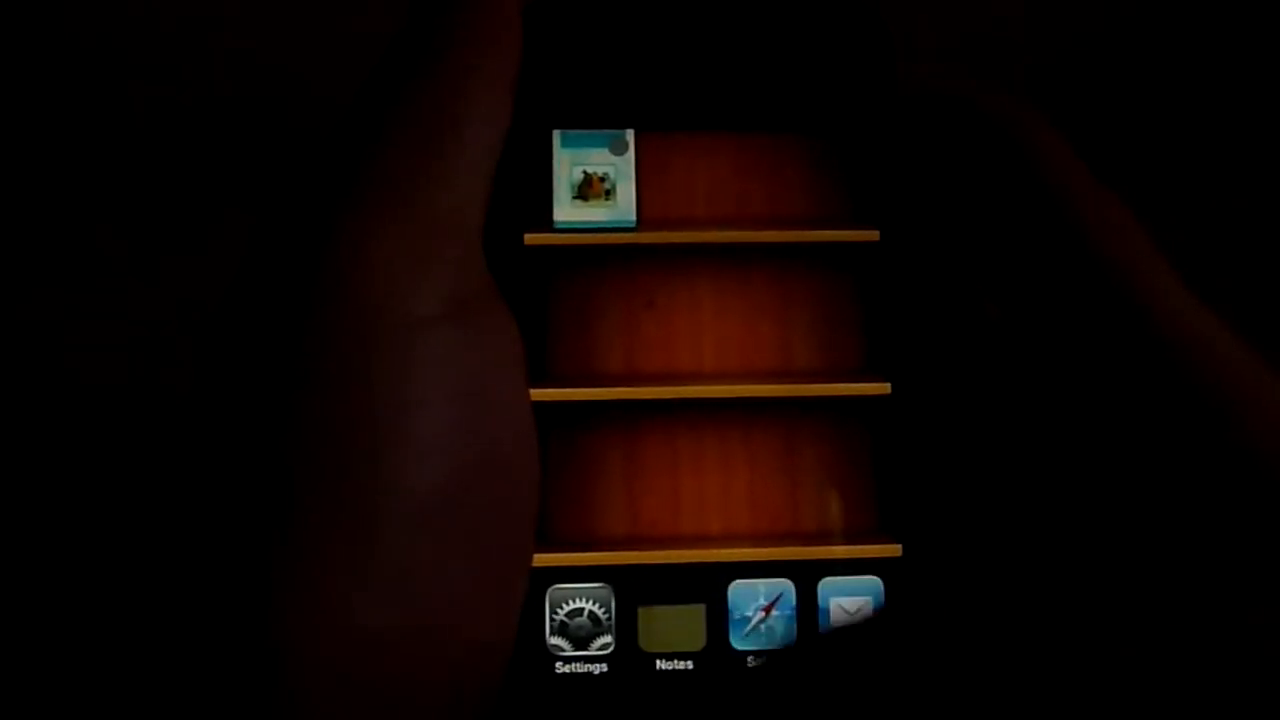
Switch to Notes and start a new note, typing 'Monky' into it.
{"action": "left_click", "coordinate": [672, 620]}
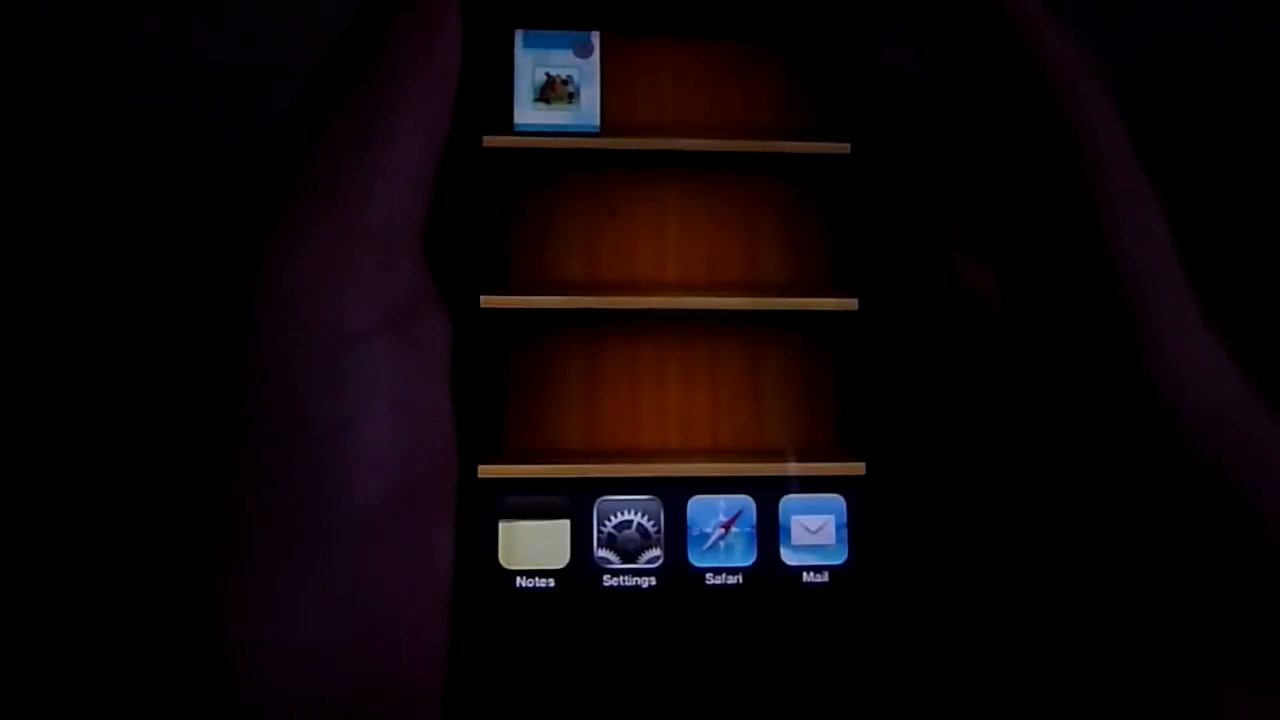
{"action": "left_click", "coordinate": [532, 540]}
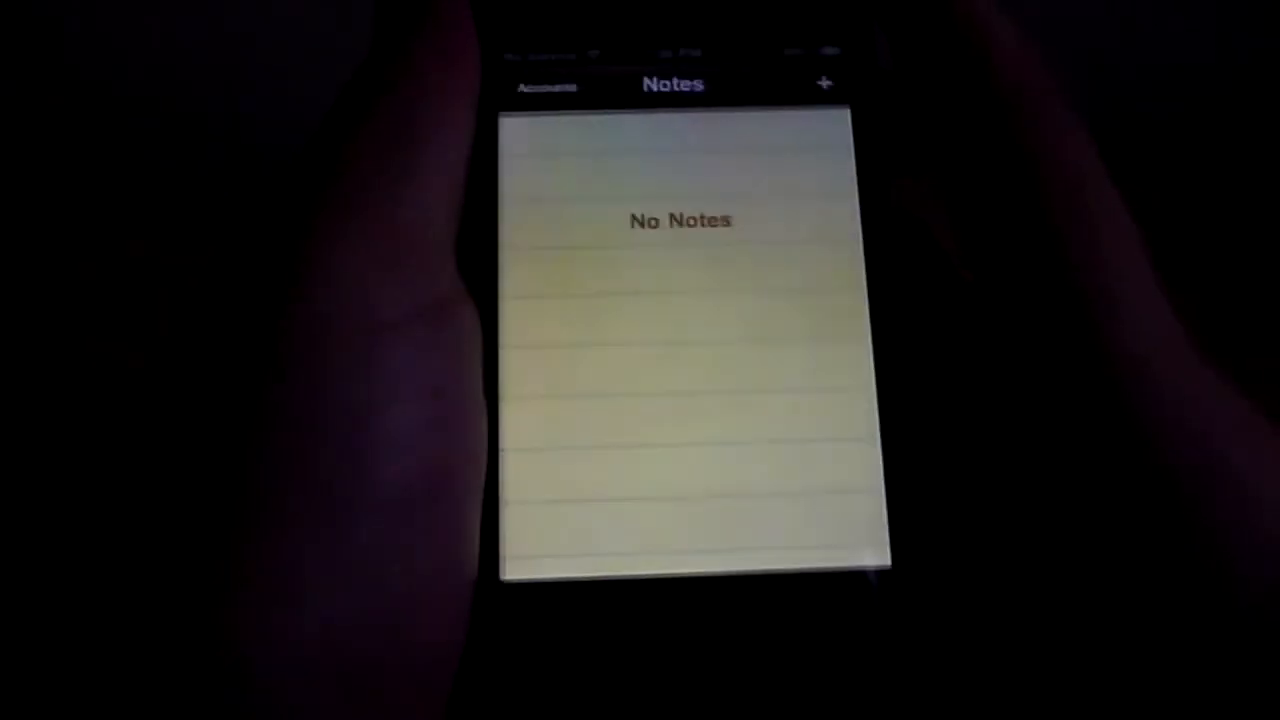
{"action": "left_click", "coordinate": [824, 84]}
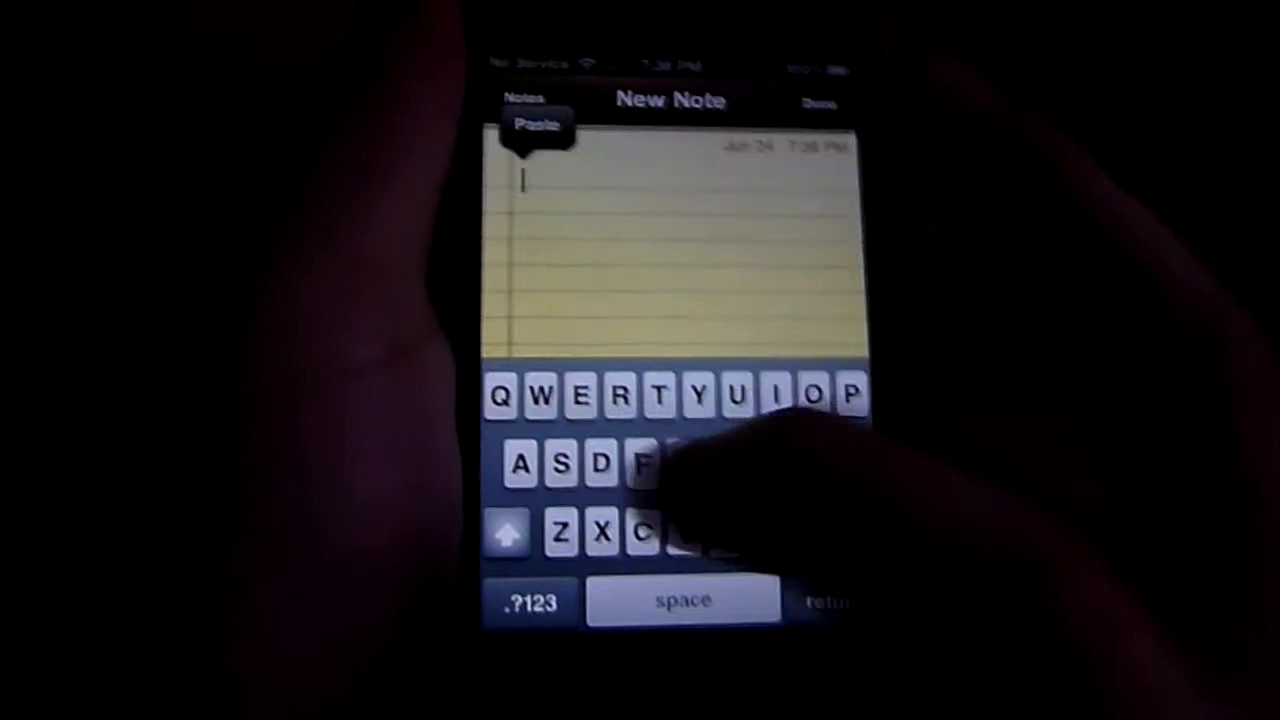
{"action": "left_click", "coordinate": [736, 444]}
{"action": "type", "text": "Mo"}
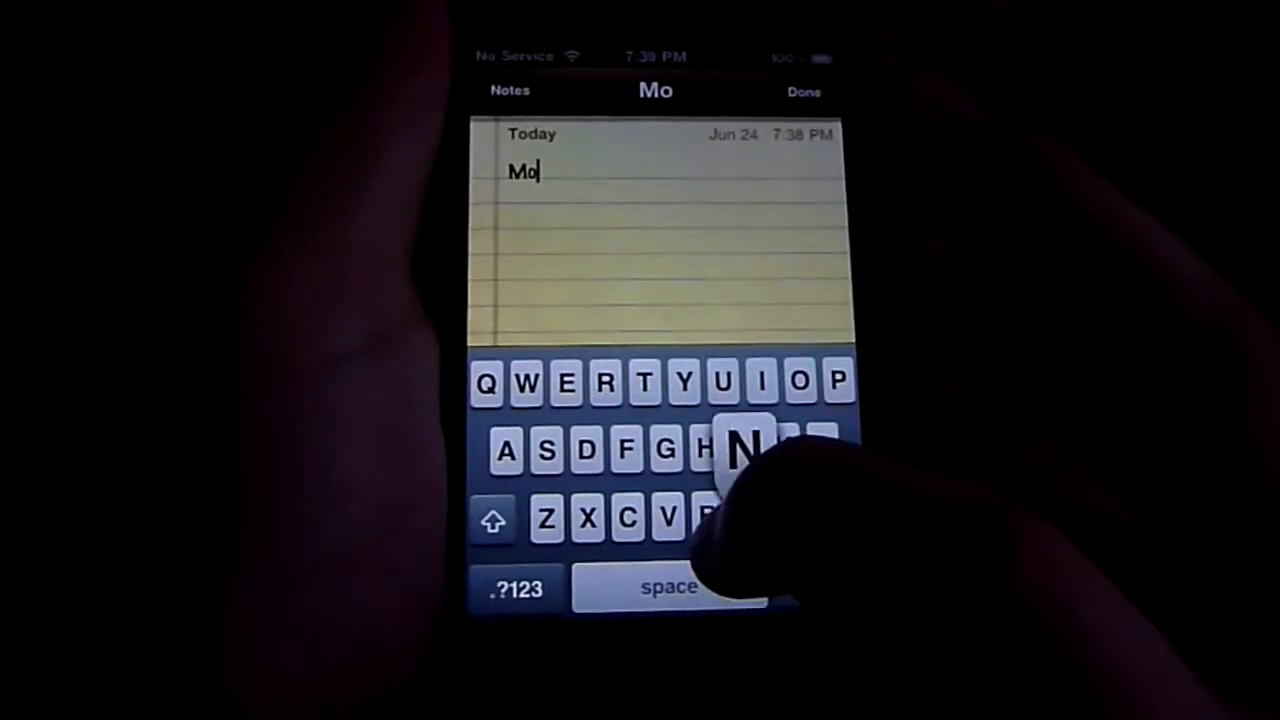
{"action": "type", "text": "nk"}
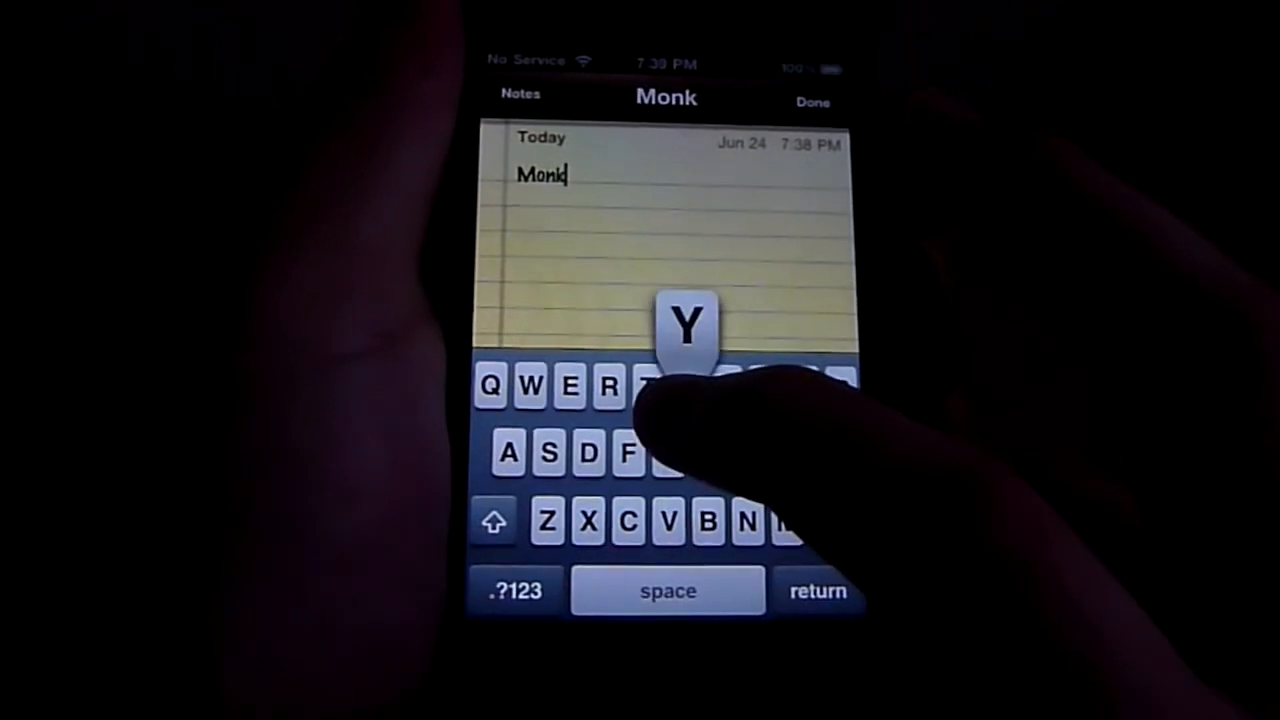
{"action": "type", "text": "y"}
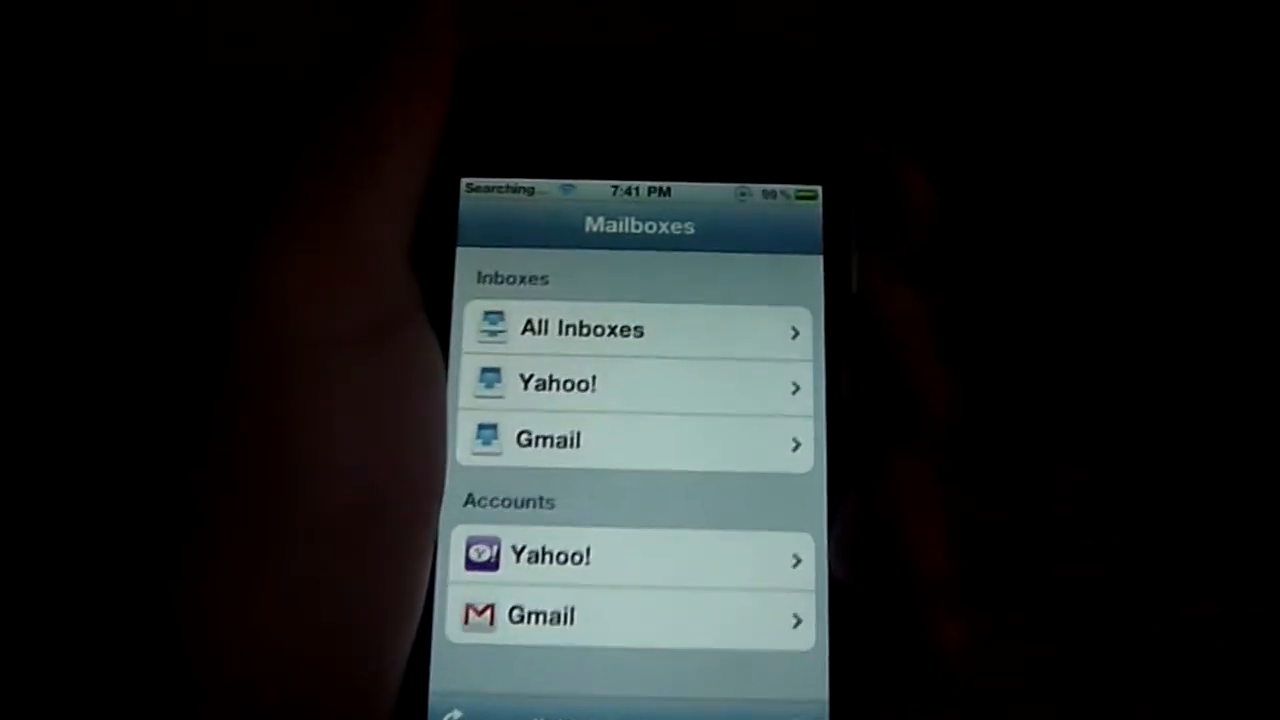
View All Inboxes in Mail, then return to the home screen.
{"action": "left_click", "coordinate": [582, 328]}
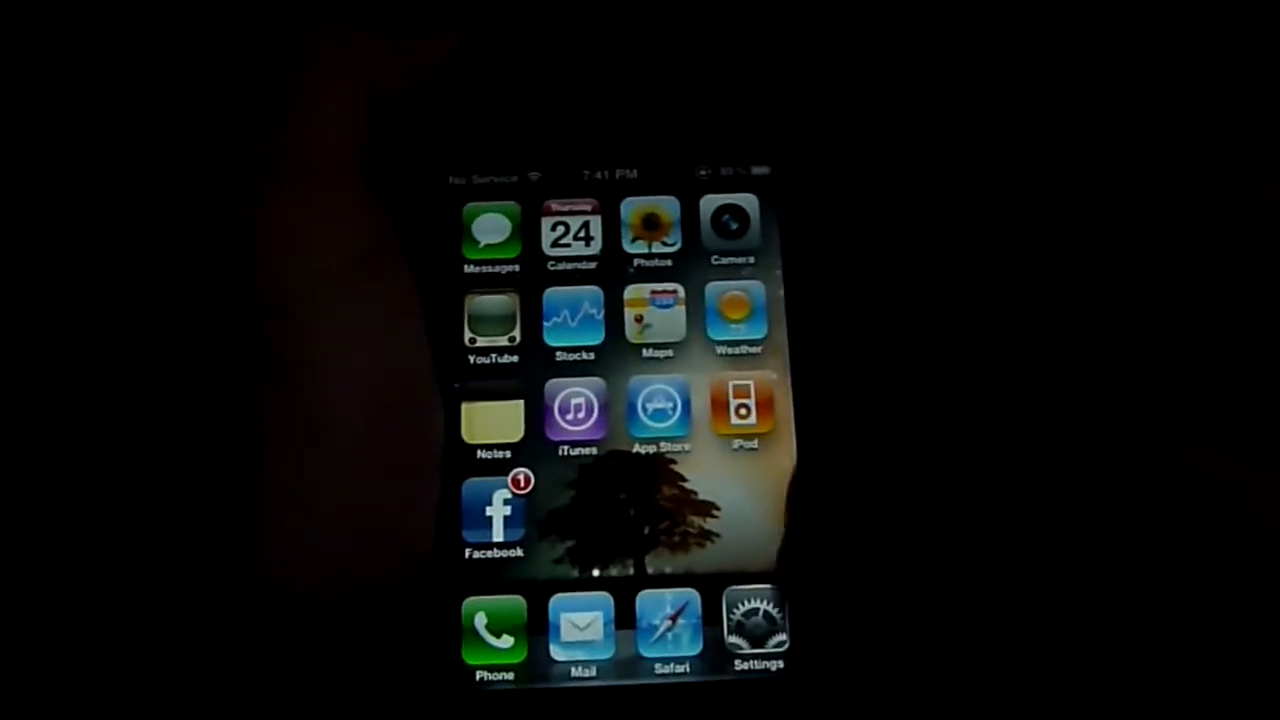
Visit Settings > General, go back, and enter Messages to reach the AT&T welcome text thread.
{"action": "left_click", "coordinate": [756, 624]}
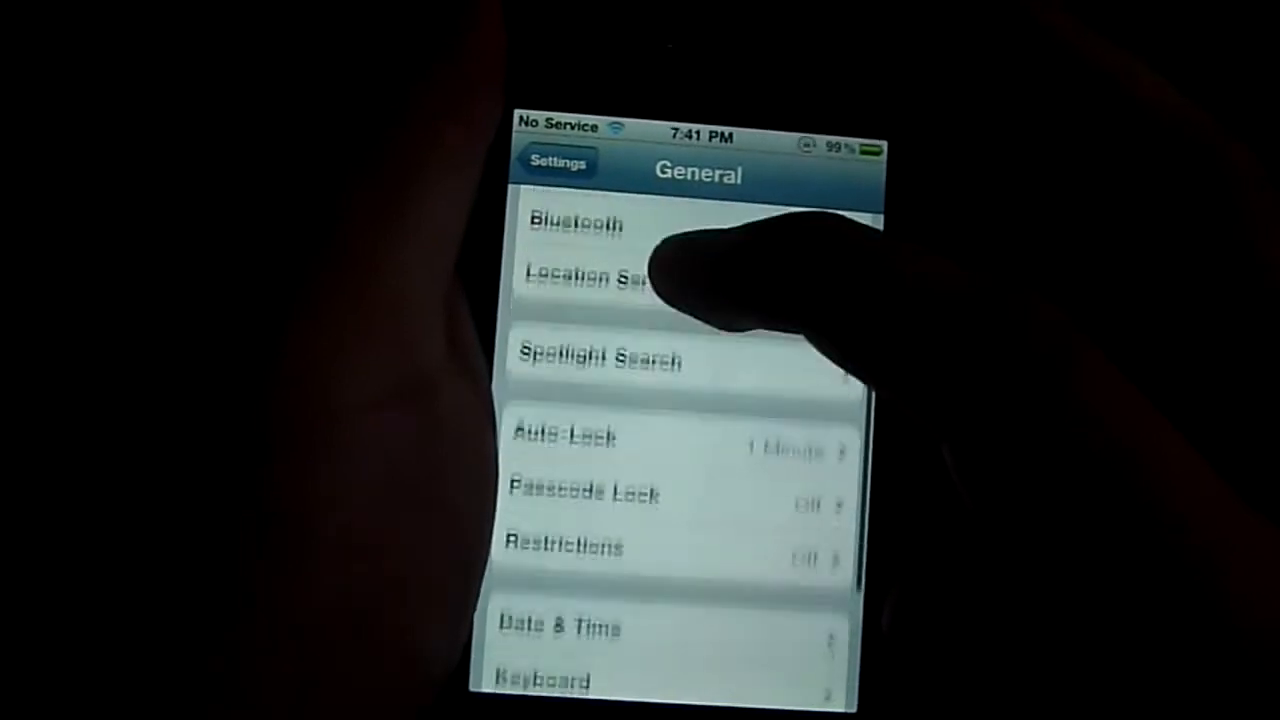
{"action": "left_click", "coordinate": [556, 162]}
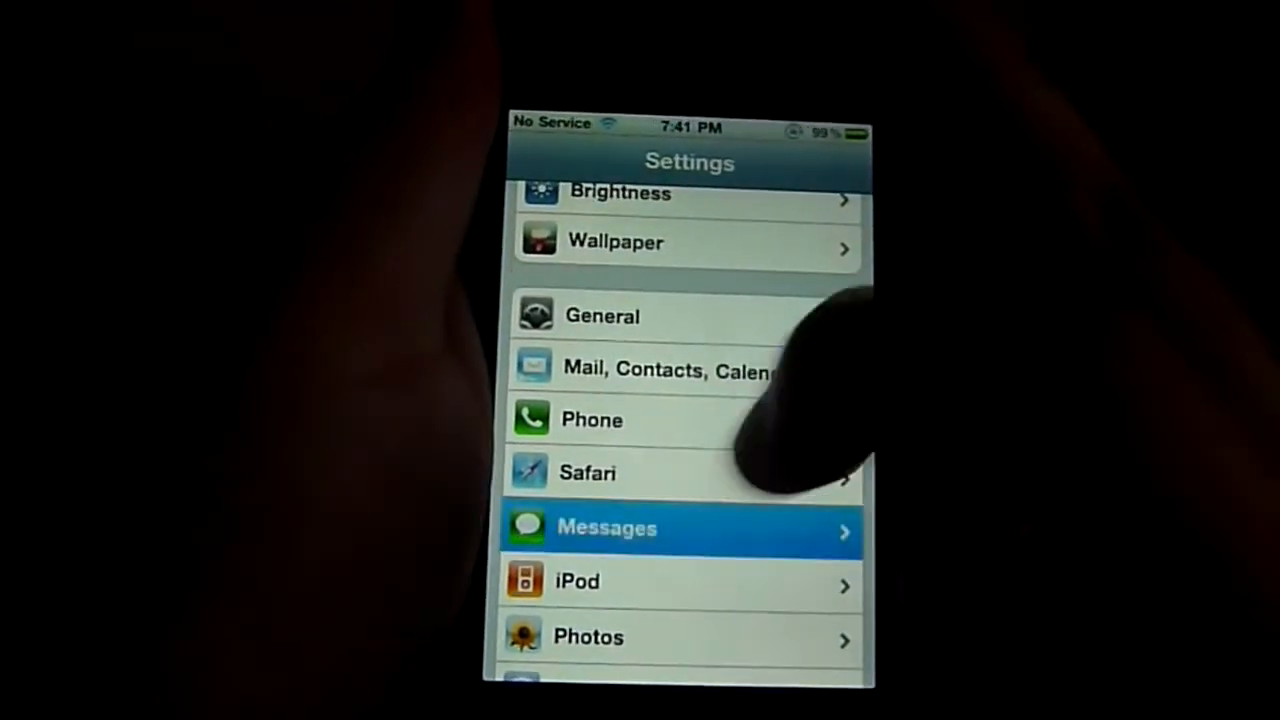
{"action": "left_click", "coordinate": [604, 528]}
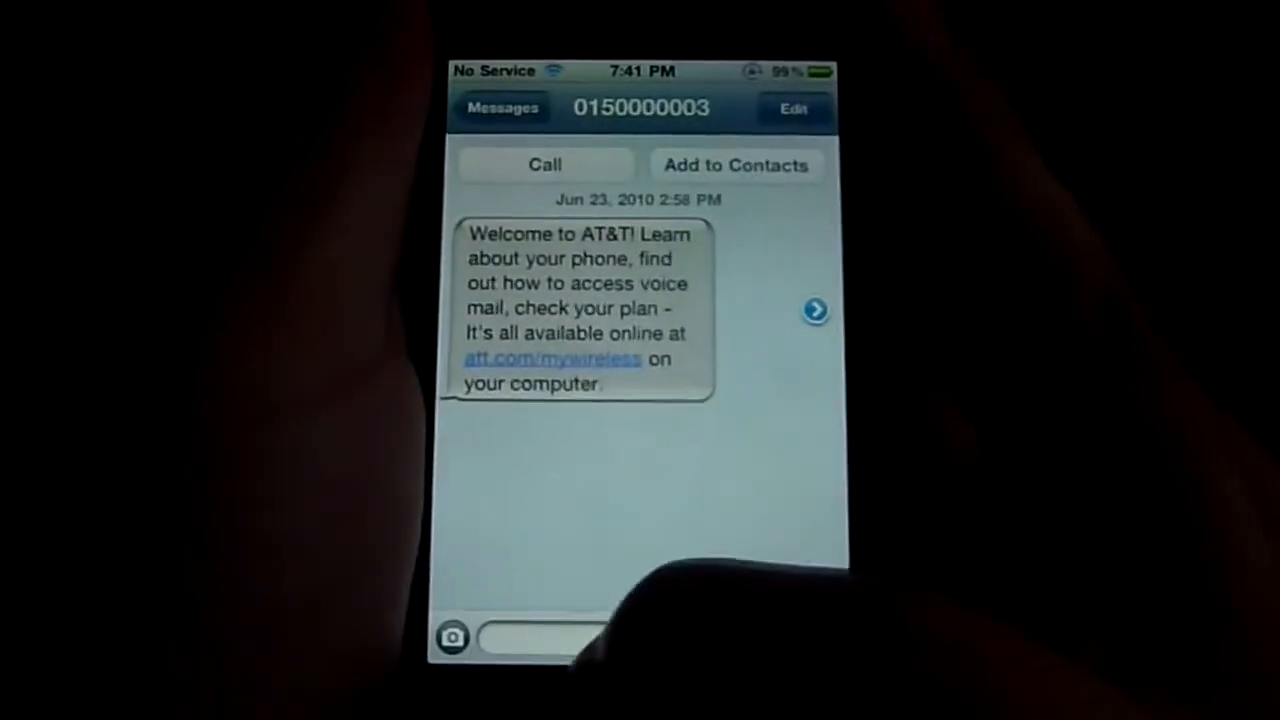
Tap the message reply field, then leave for the empty Spotlight search page.
{"action": "left_click", "coordinate": [540, 640]}
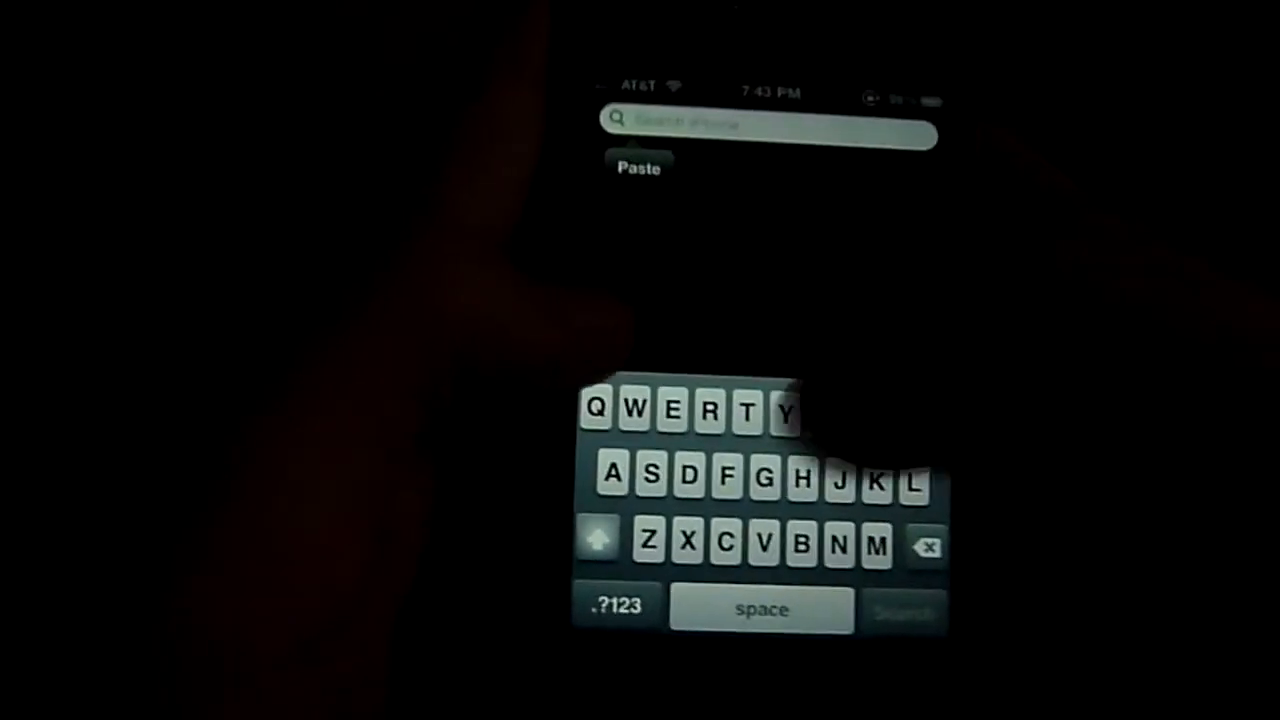
Search the web for 'Gioggles' from Spotlight and confirm opening the web results.
{"action": "type", "text": "Glo"}
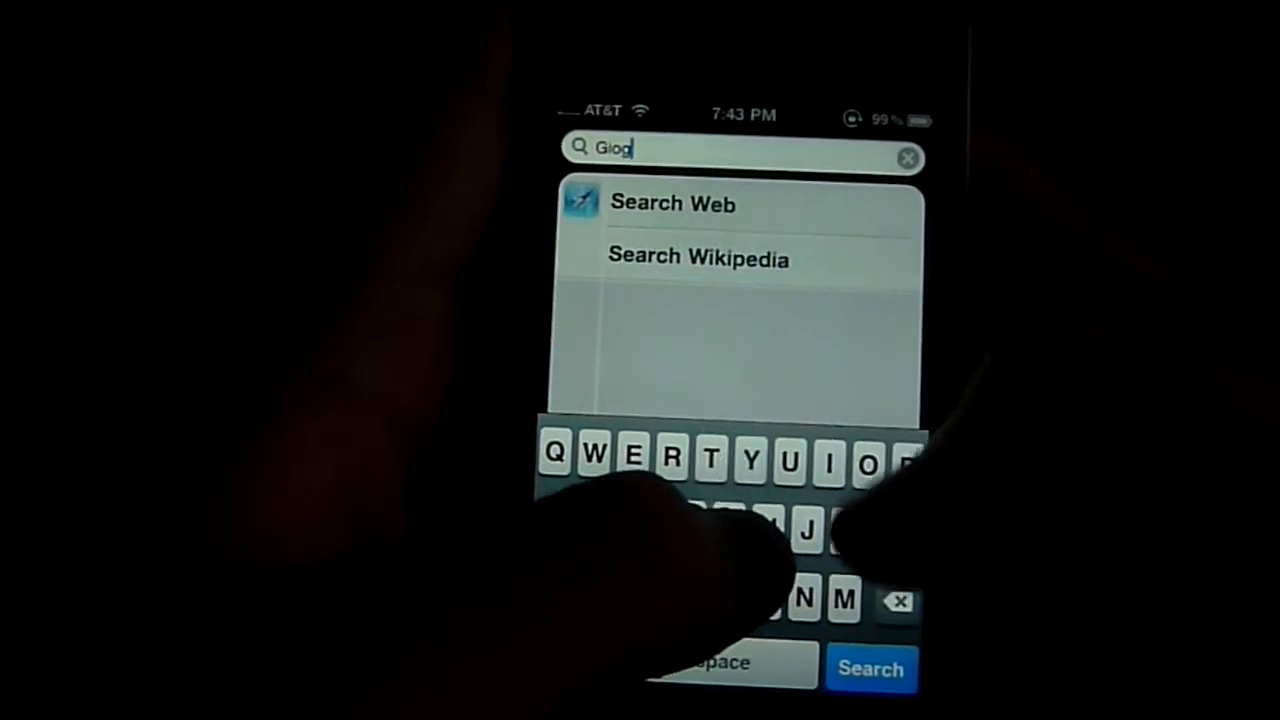
{"action": "type", "text": "gle"}
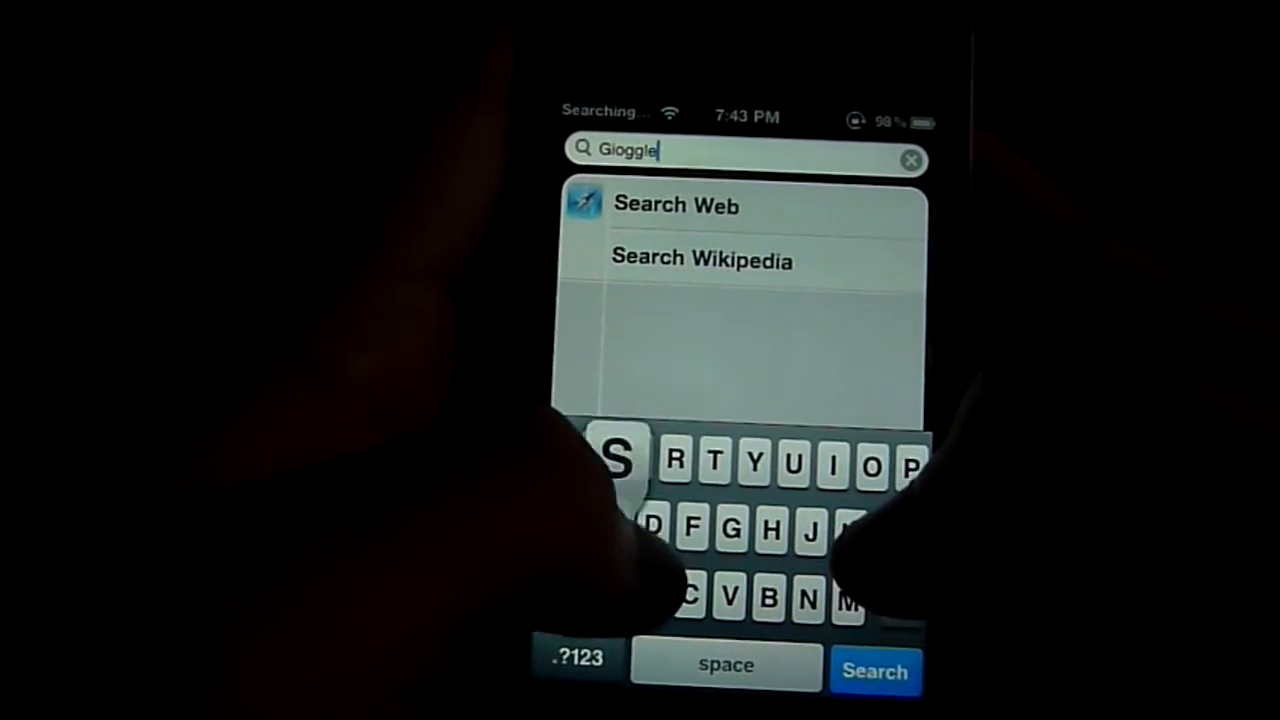
{"action": "type", "text": "s"}
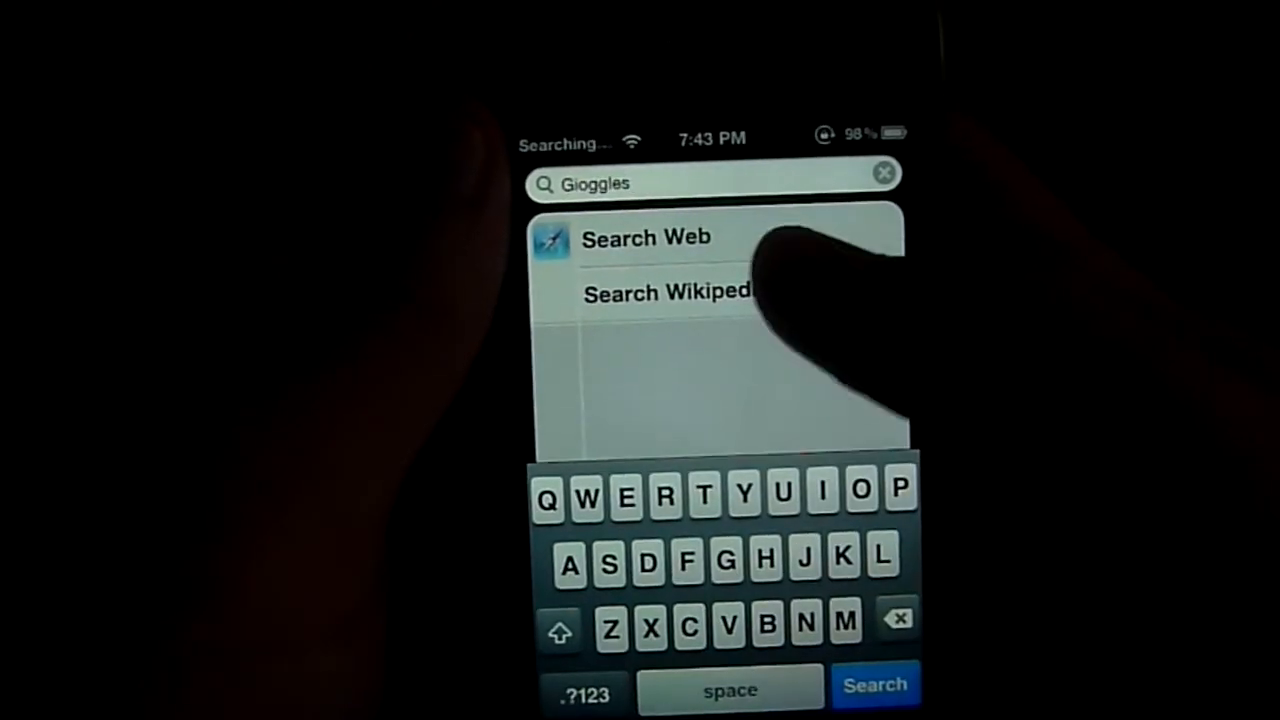
{"action": "left_click", "coordinate": [644, 238]}
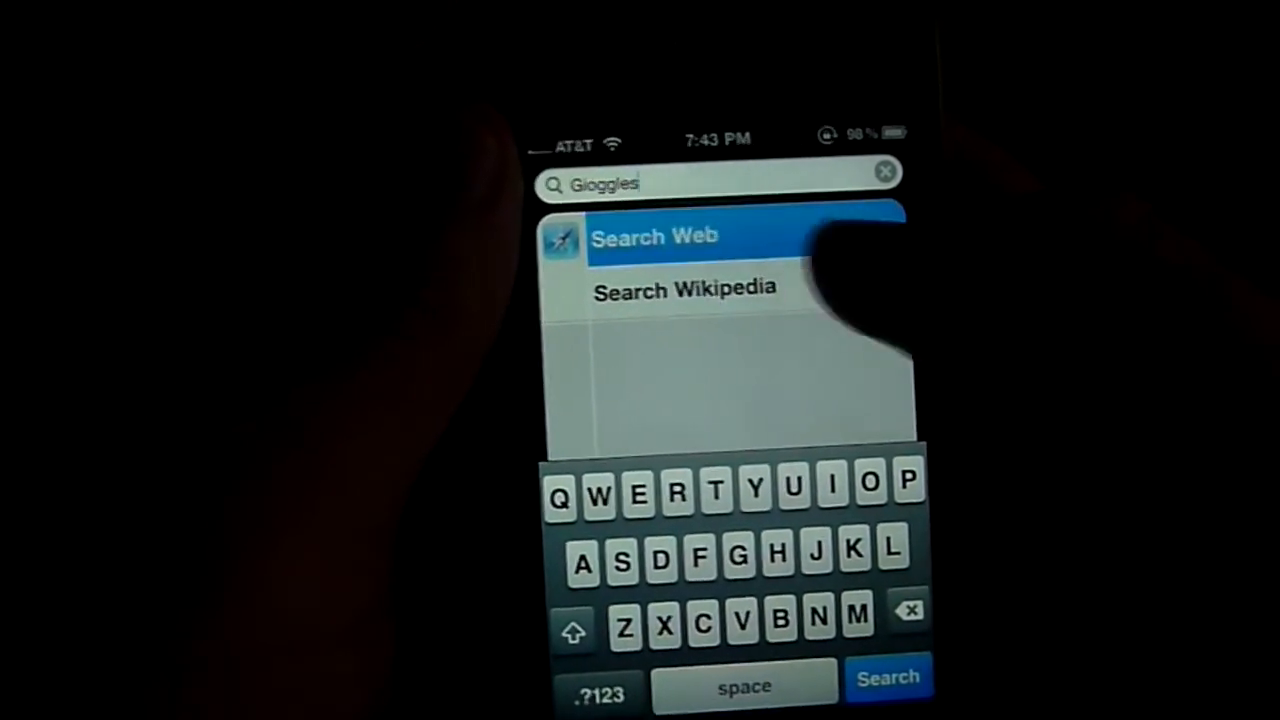
{"action": "left_click", "coordinate": [888, 676]}
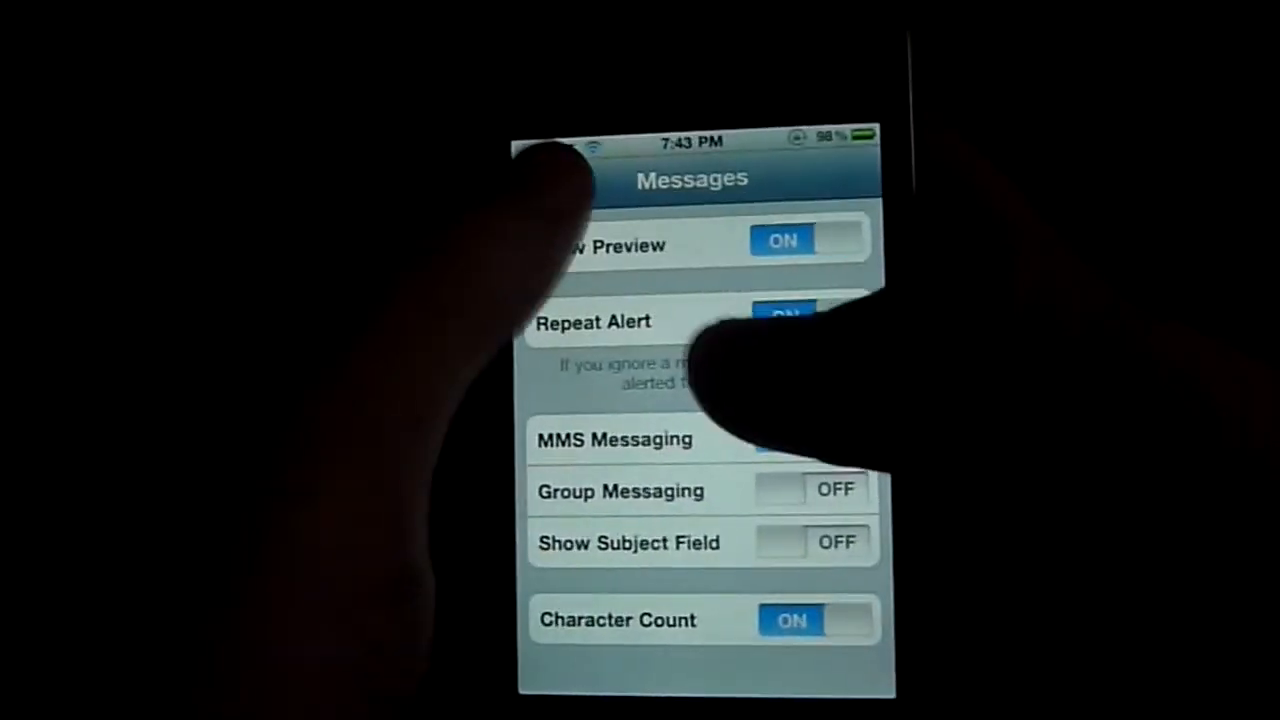
Check Safari's Search Engine setting shows Google, then swipe to the second home screen page.
{"action": "left_click", "coordinate": [560, 178]}
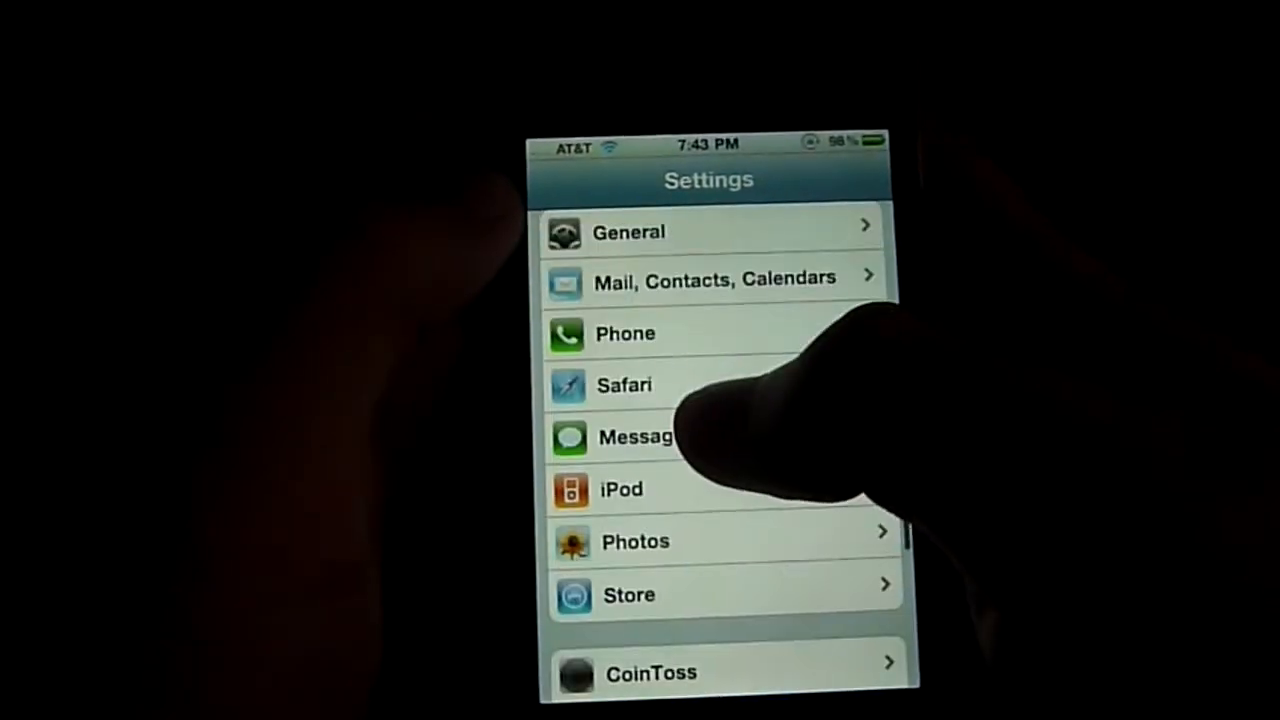
{"action": "left_click", "coordinate": [624, 384]}
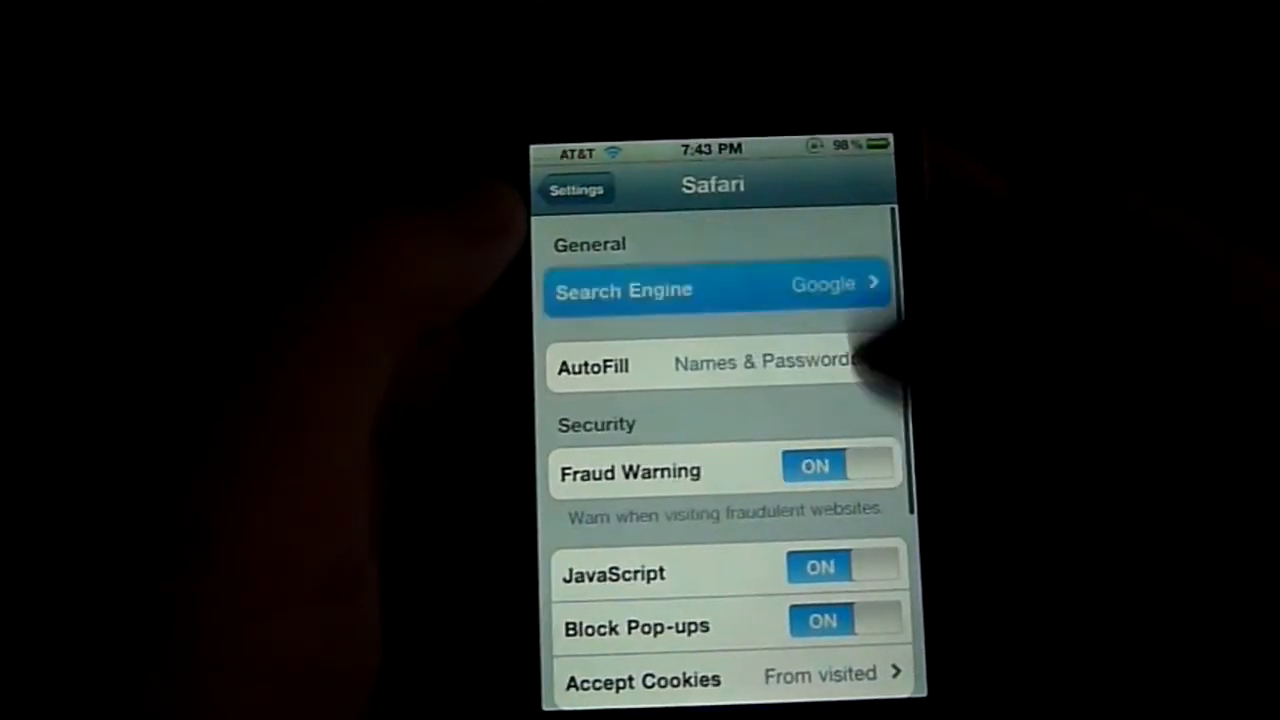
{"action": "left_click", "coordinate": [716, 290]}
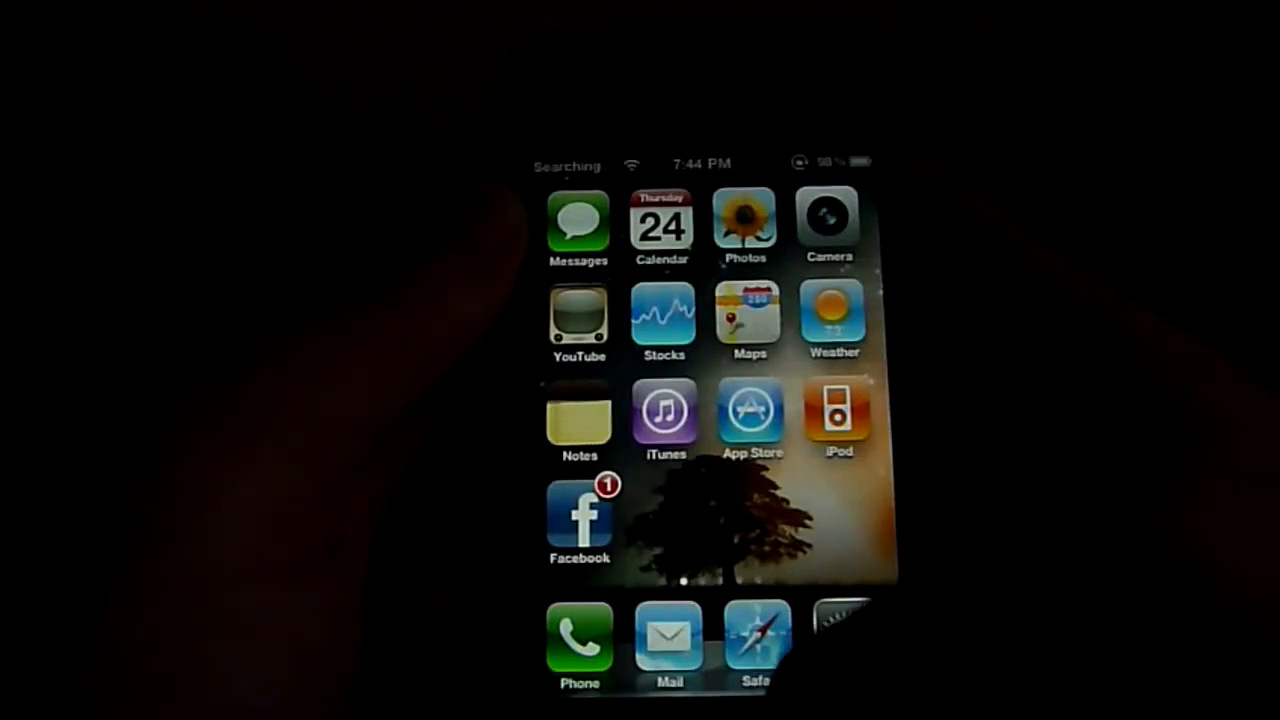
{"action": "scroll", "scroll_direction": "left", "scroll_amount": 3}
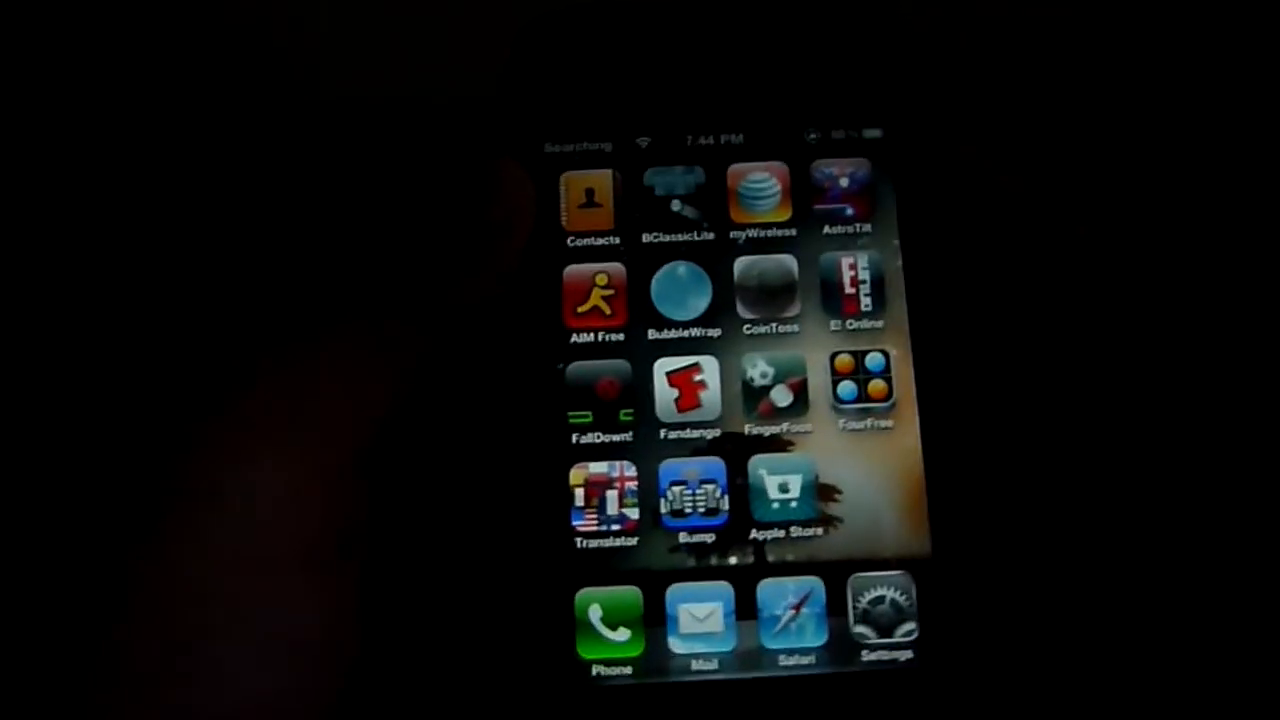